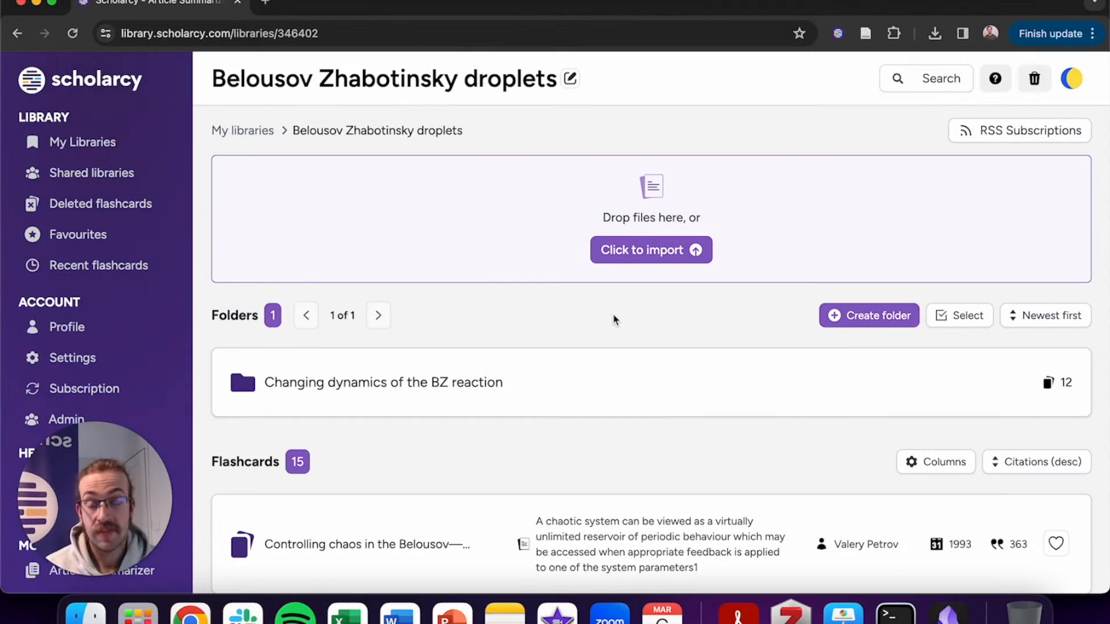
# Select all 15 flashcards in the BZ droplets library and download them in Markdown format.
pyautogui.scroll(-3)
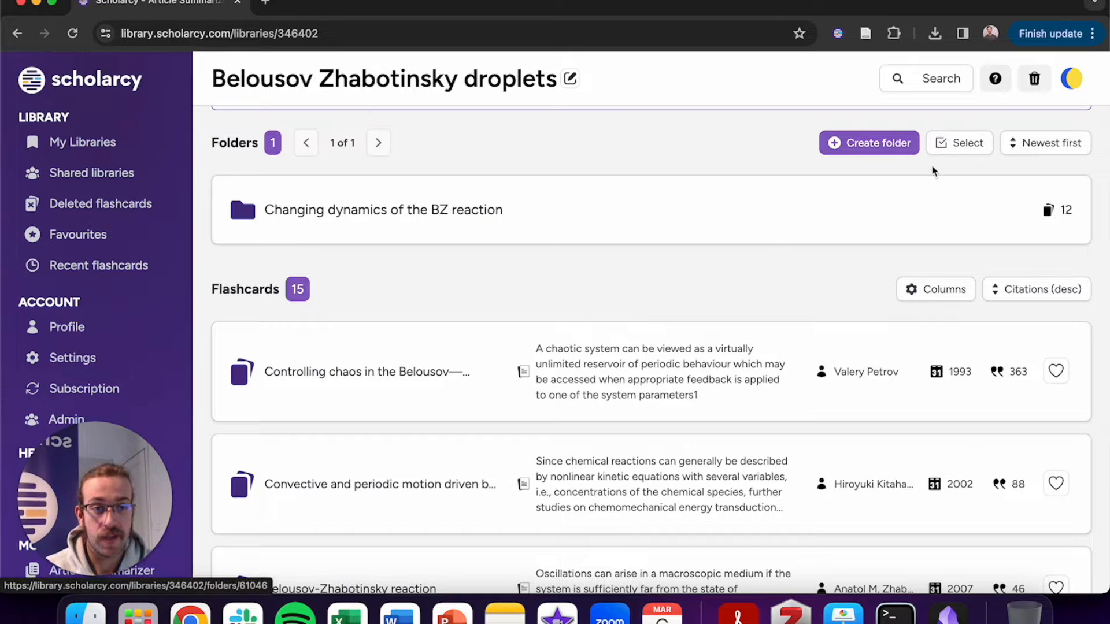
pyautogui.click(958, 142)
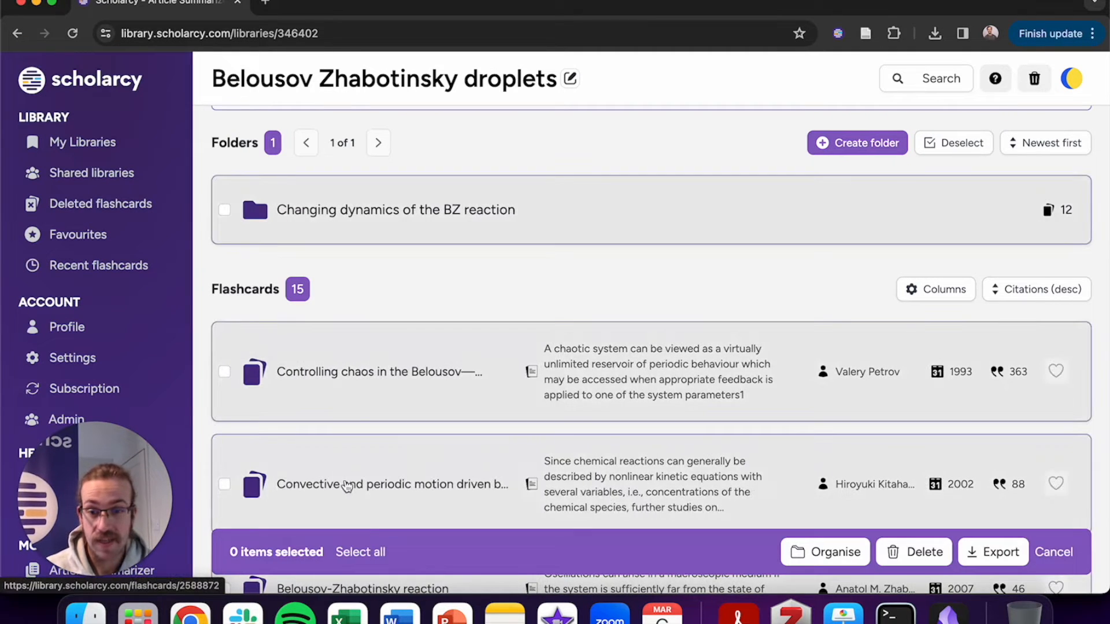
pyautogui.click(360, 552)
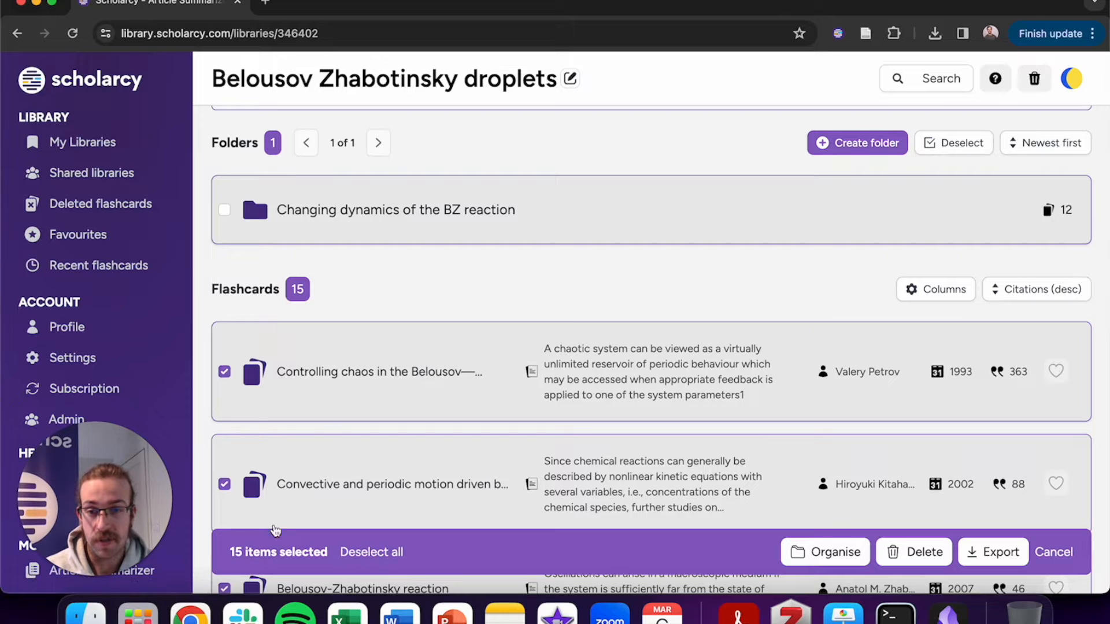
pyautogui.moveTo(925, 570)
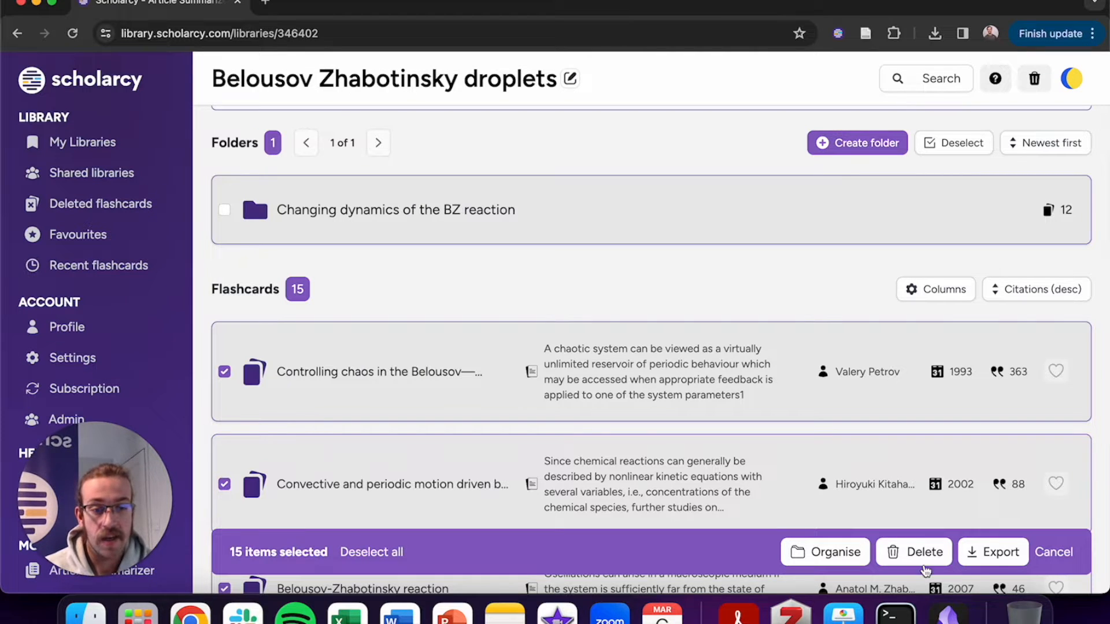
pyautogui.click(1002, 552)
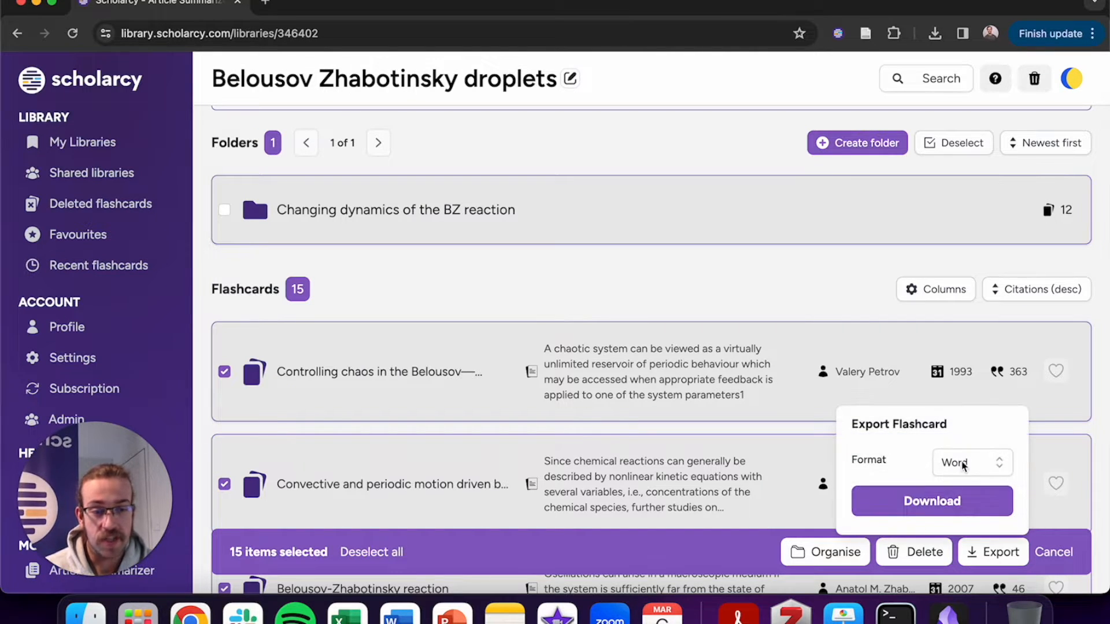
pyautogui.click(971, 463)
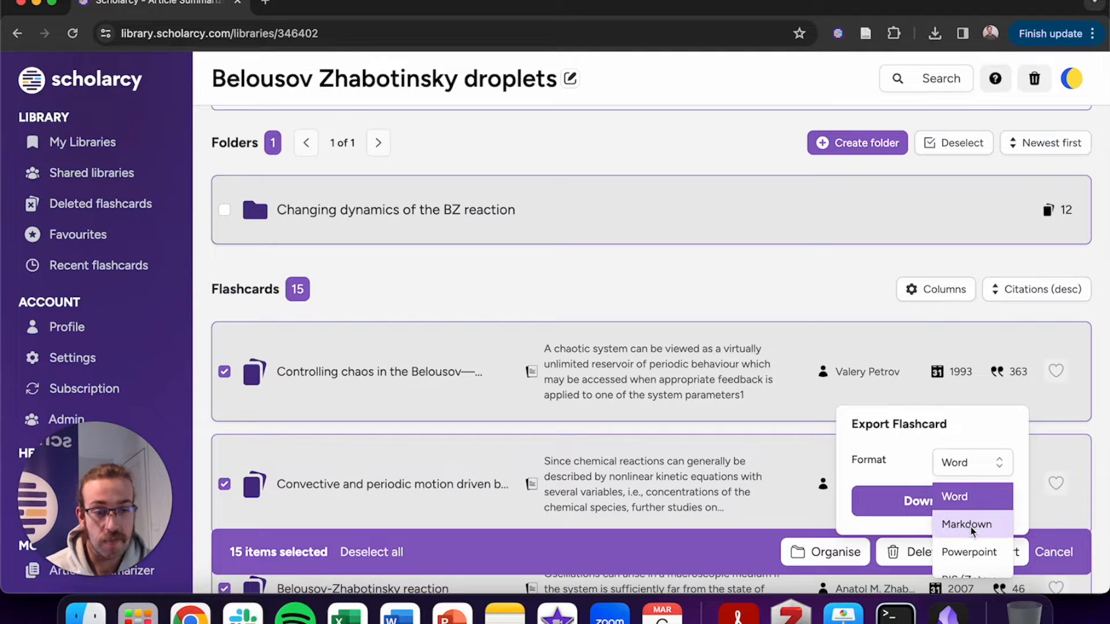
pyautogui.click(967, 524)
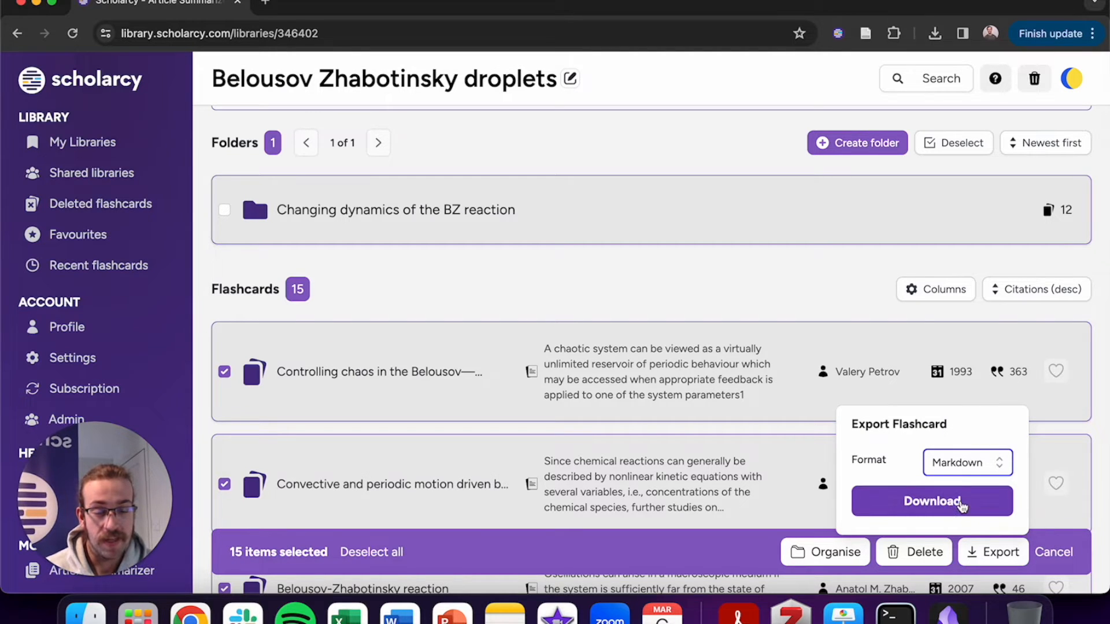
pyautogui.click(931, 501)
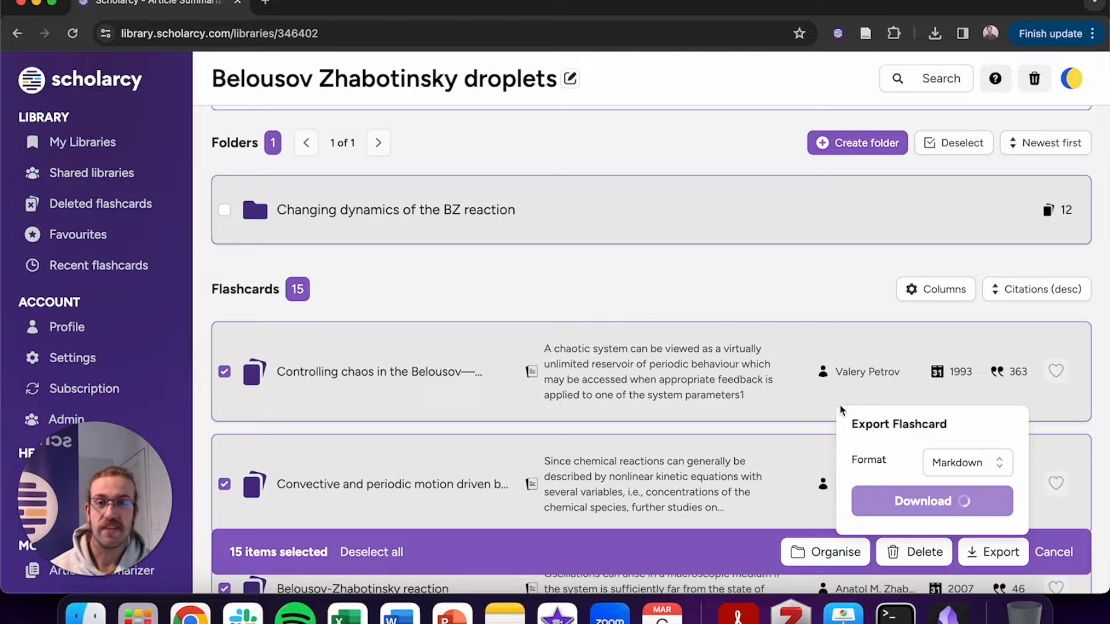
# Open the downloaded export and select BZ droplets.zip in the Markdown exports folder.
pyautogui.click(931, 501)
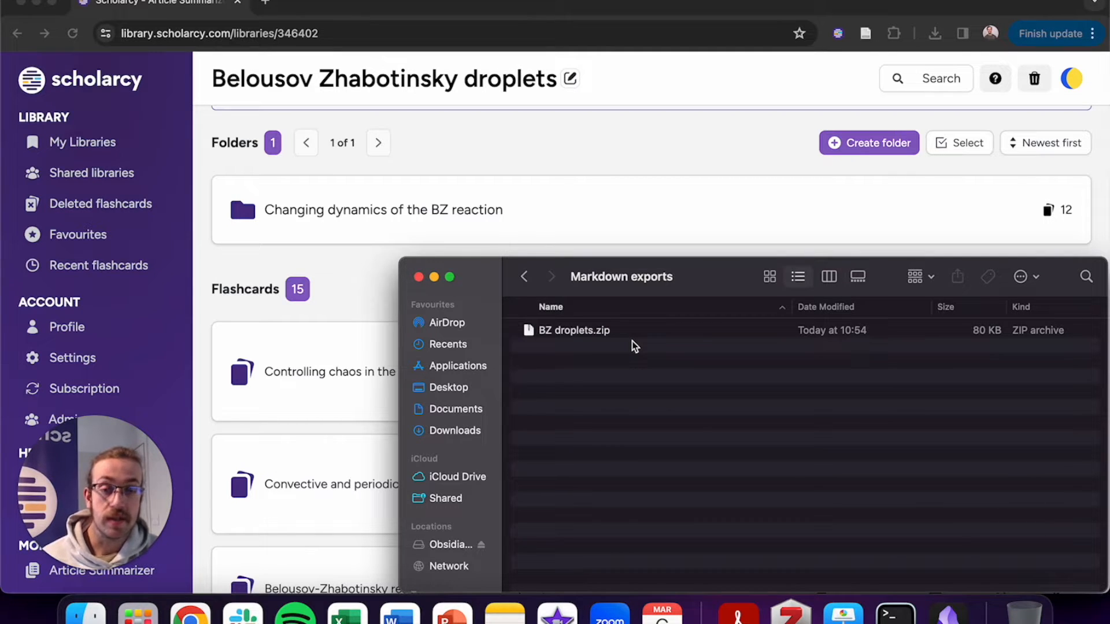
pyautogui.click(573, 330)
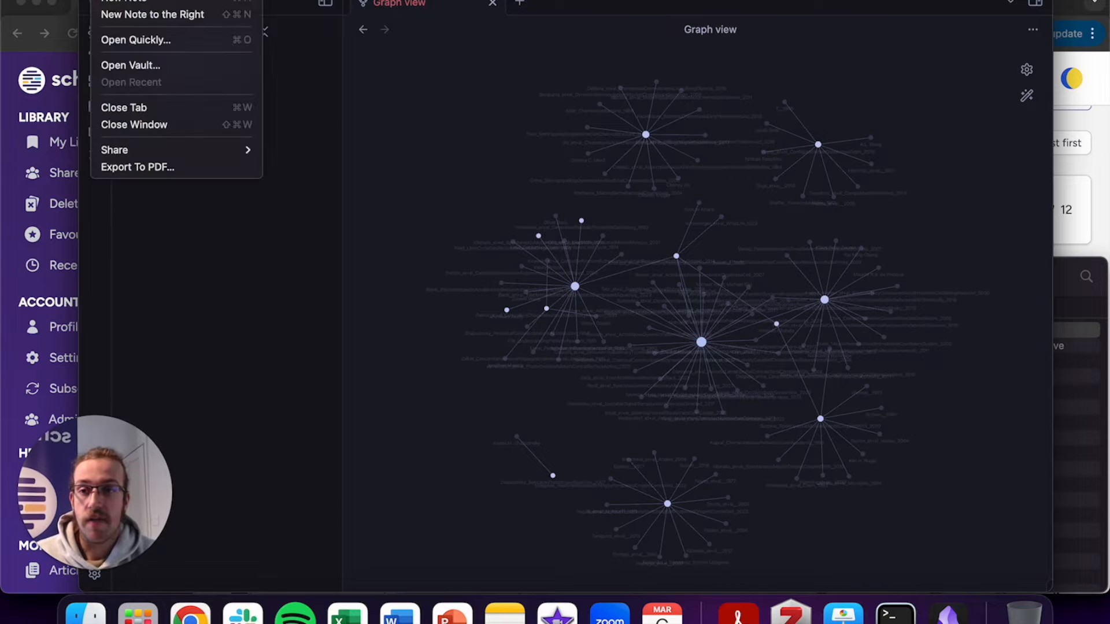
pyautogui.moveTo(163, 66)
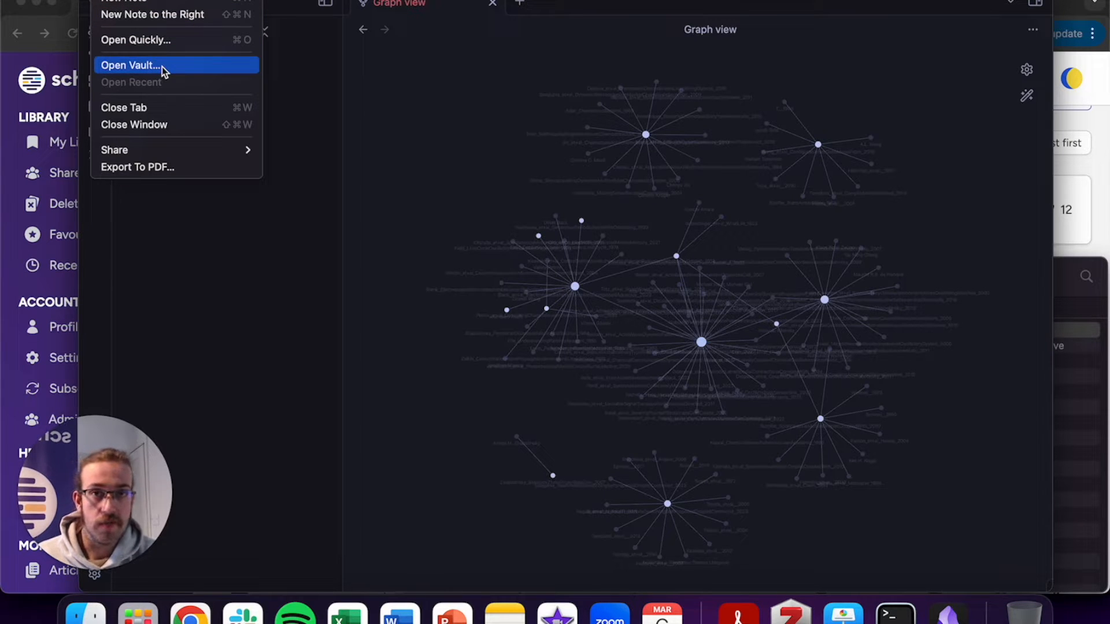
# Create a new vault named 'BZ droplets' stored in the iCloud Obsidian folder.
pyautogui.click(130, 66)
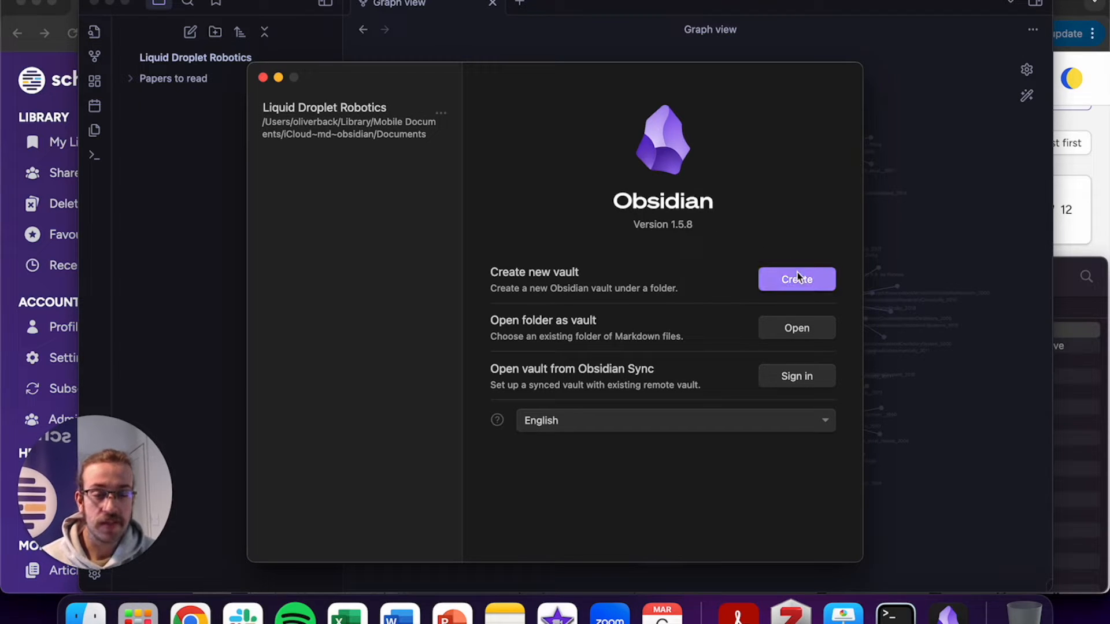
pyautogui.click(795, 278)
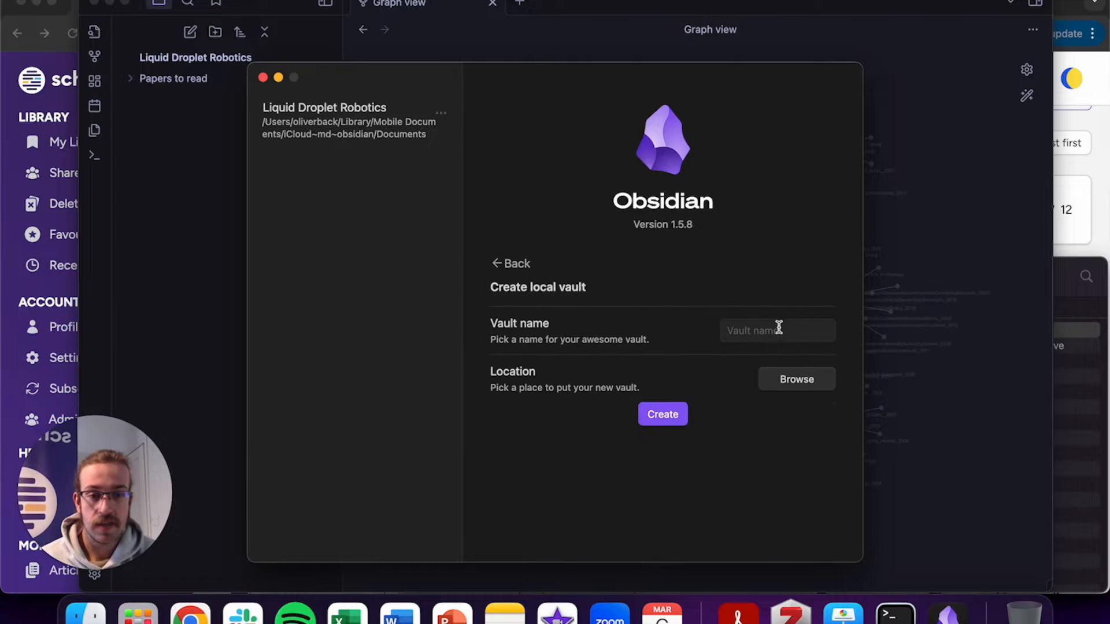
pyautogui.write('BZ')
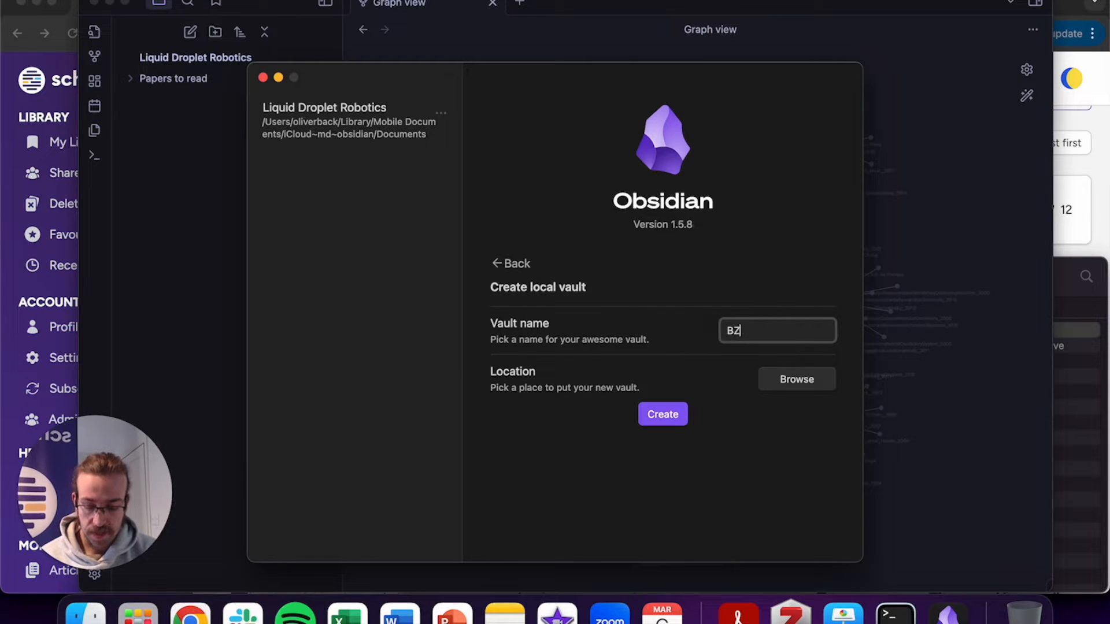
pyautogui.write('droplets')
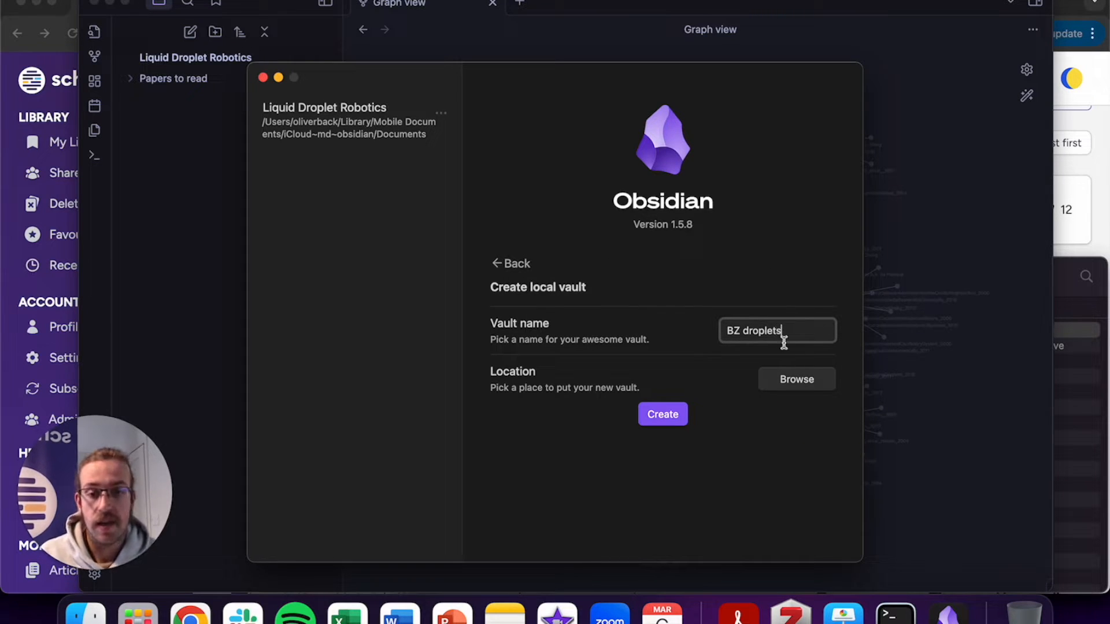
pyautogui.click(795, 378)
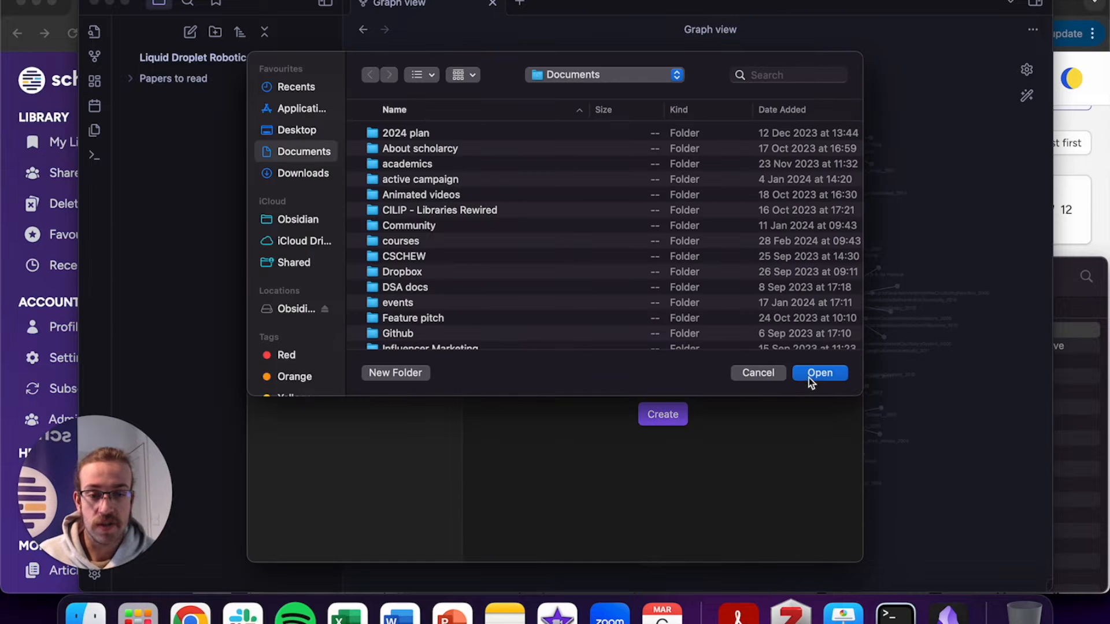
pyautogui.click(298, 218)
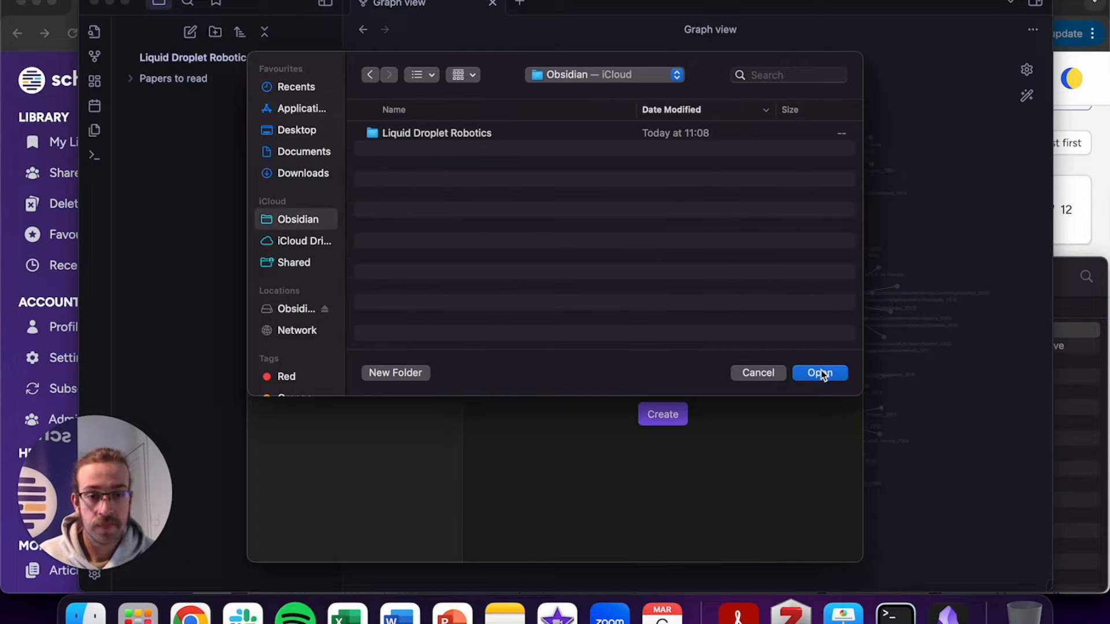
pyautogui.click(819, 372)
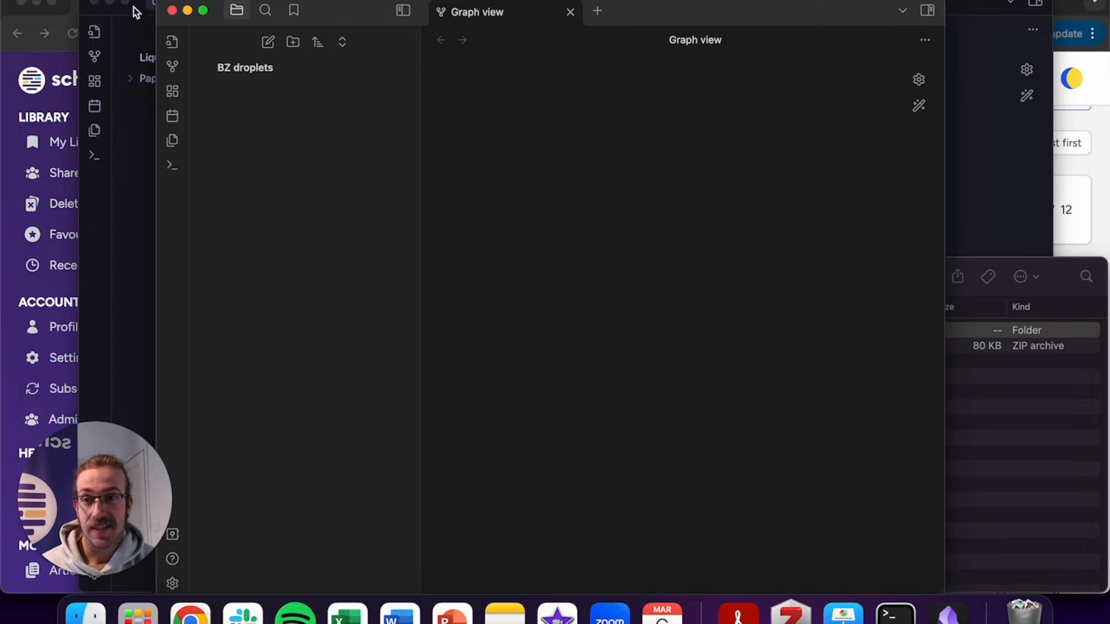
# Reveal the BZ droplets vault in Finder and open its folder to add the exported notes.
pyautogui.click(138, 12)
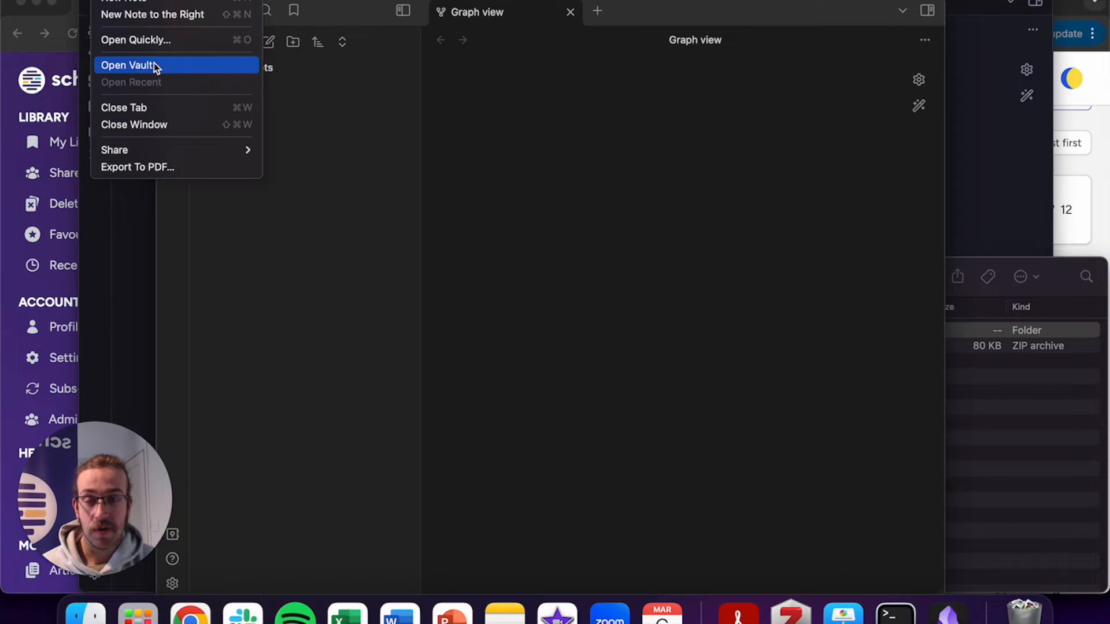
pyautogui.click(127, 65)
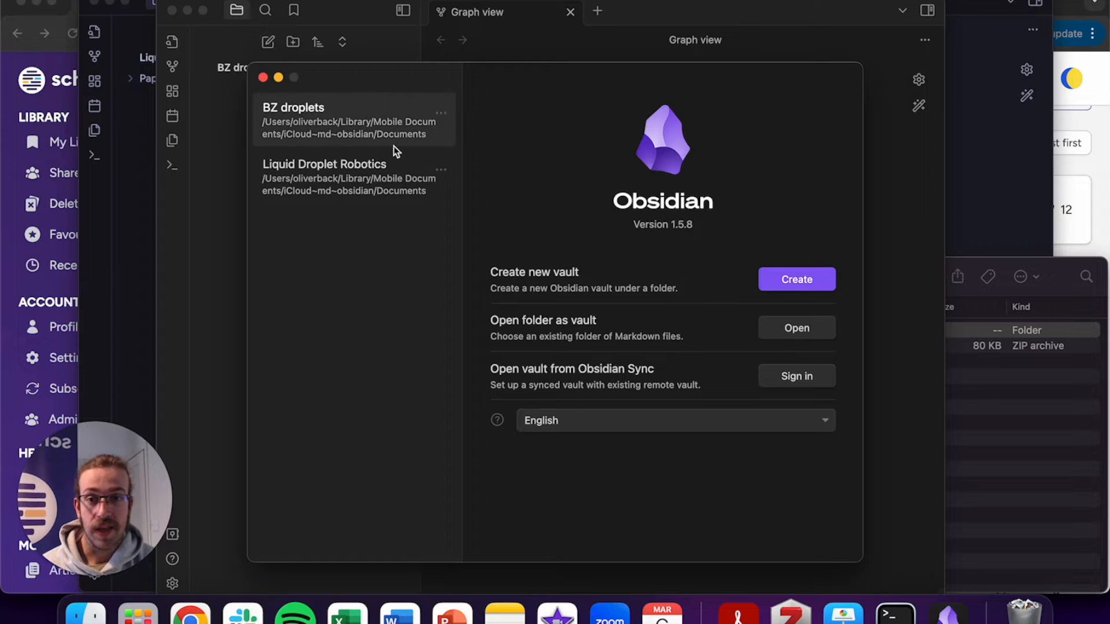
pyautogui.click(440, 114)
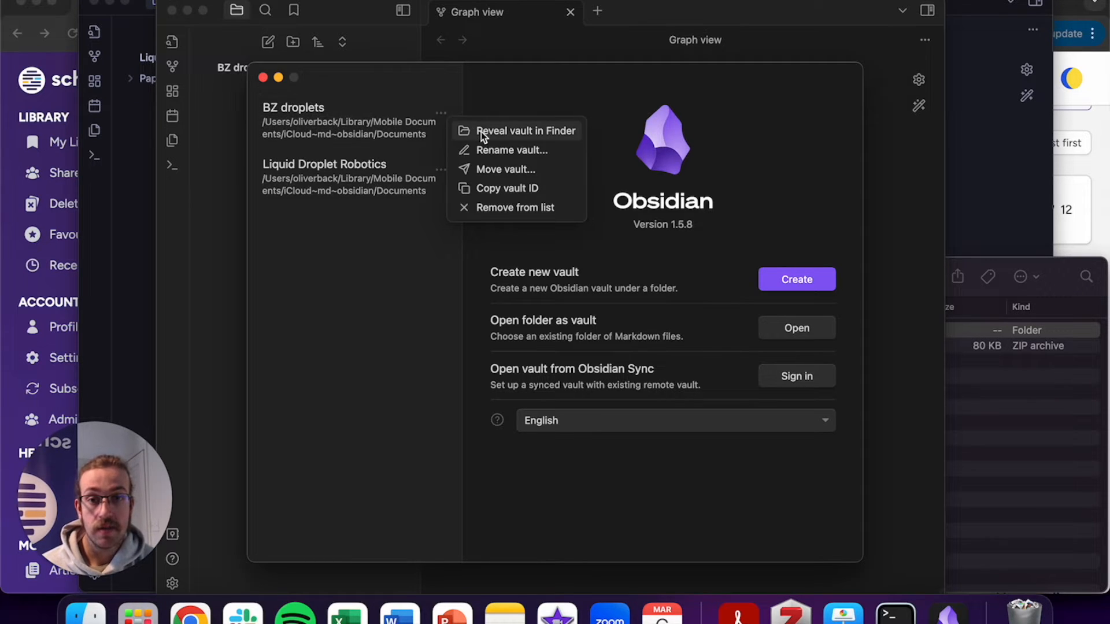
pyautogui.click(526, 130)
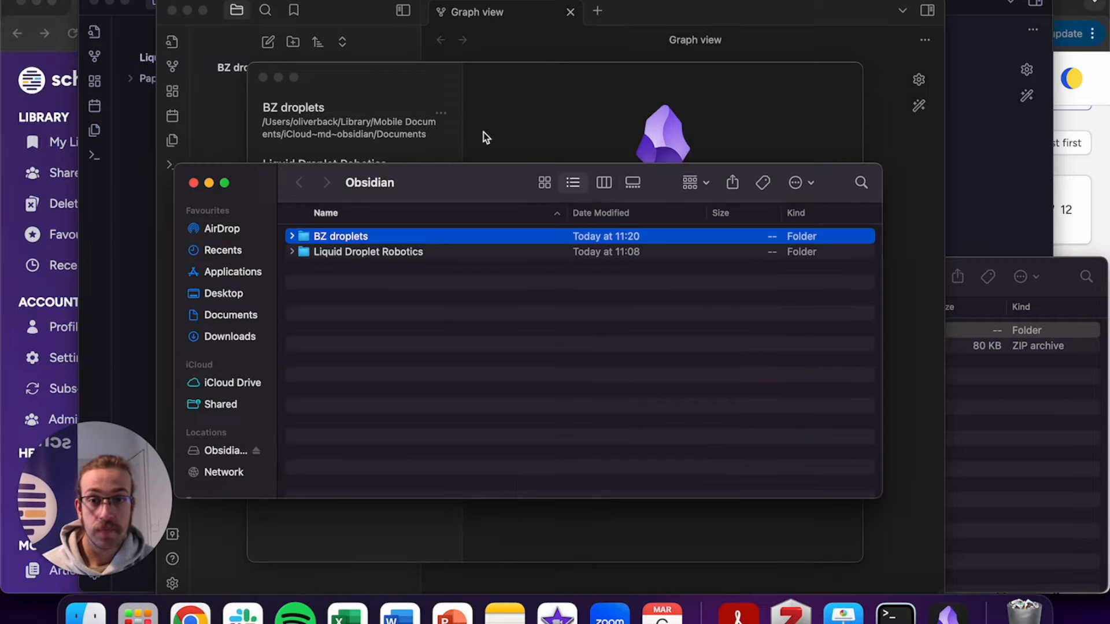
pyautogui.doubleClick(340, 236)
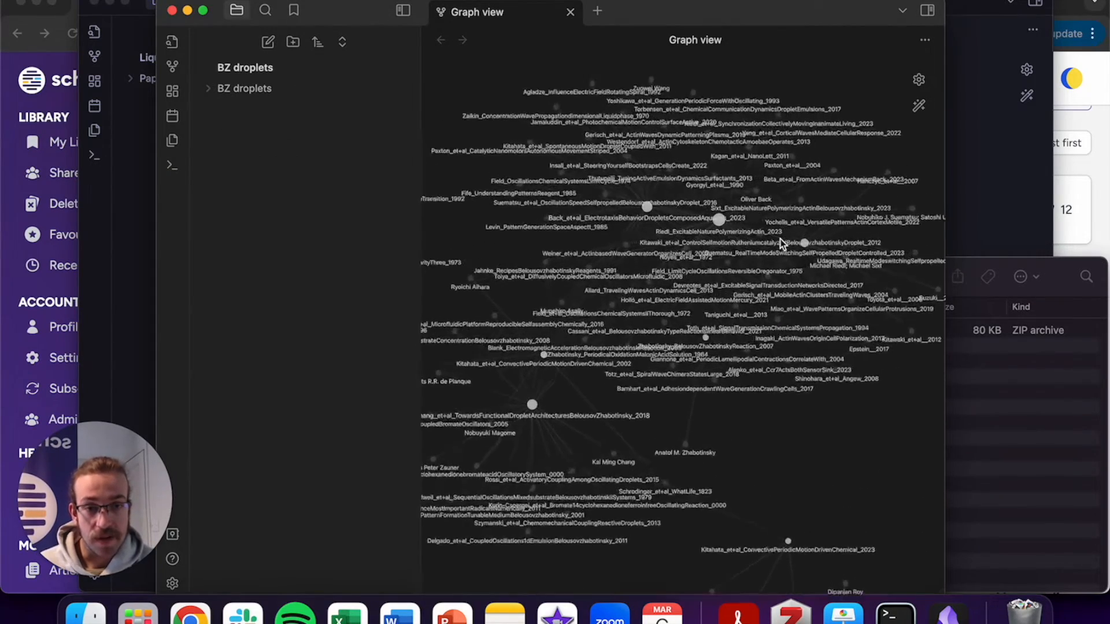
# Widen the Graph view pane so the BZ droplets note clusters can settle.
pyautogui.click(821, 250)
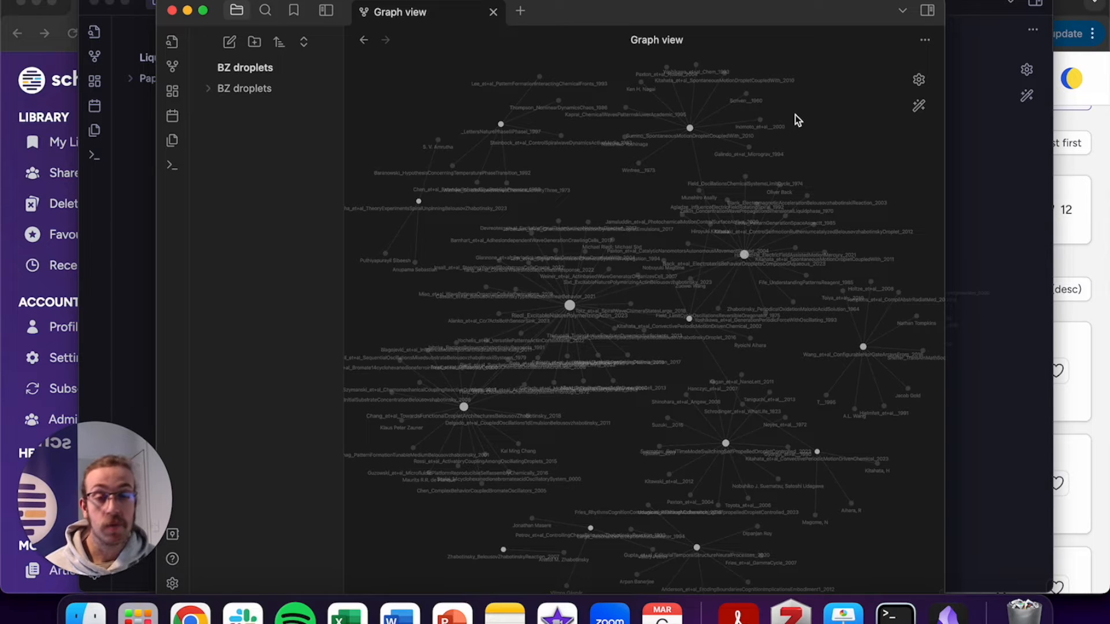
pyautogui.moveTo(748, 261)
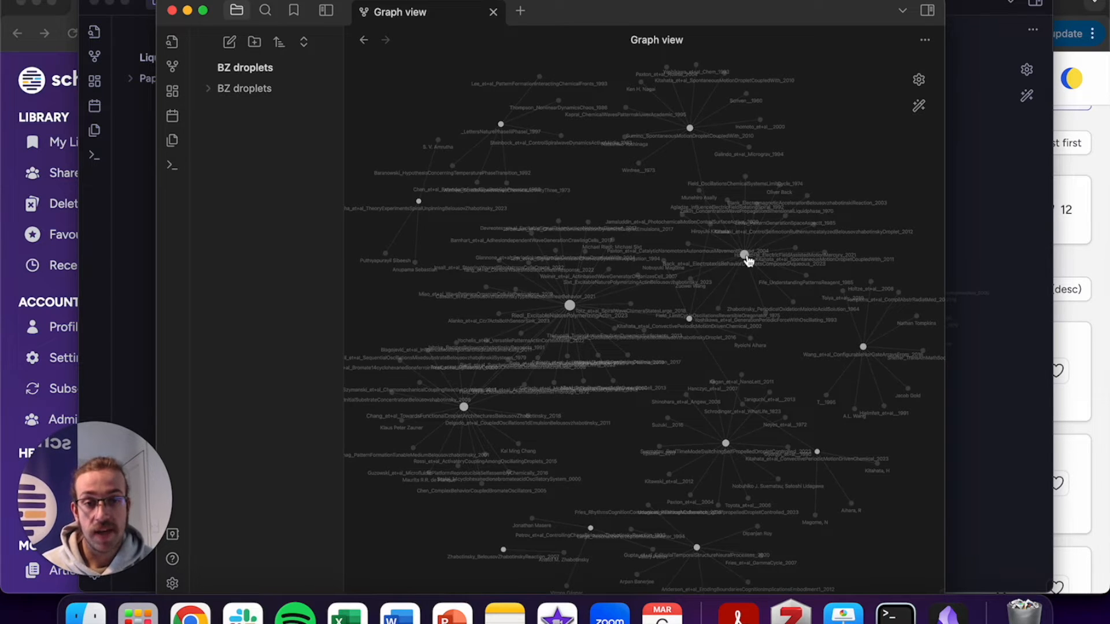
# Open the electrotaxis paper note from the graph and scroll through it.
pyautogui.click(743, 256)
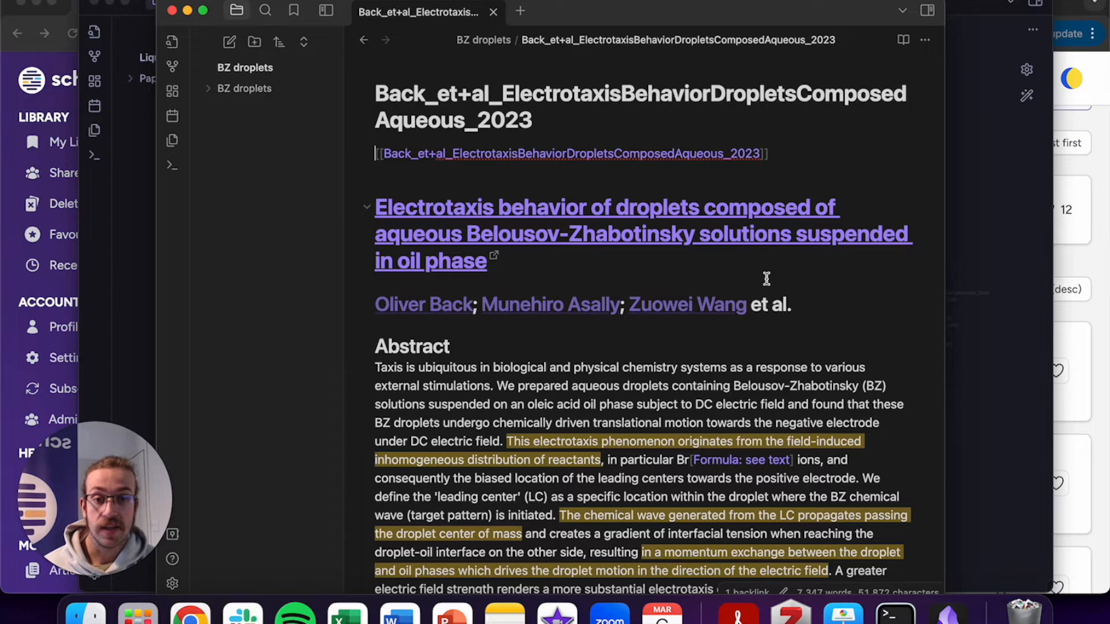
pyautogui.scroll(-3)
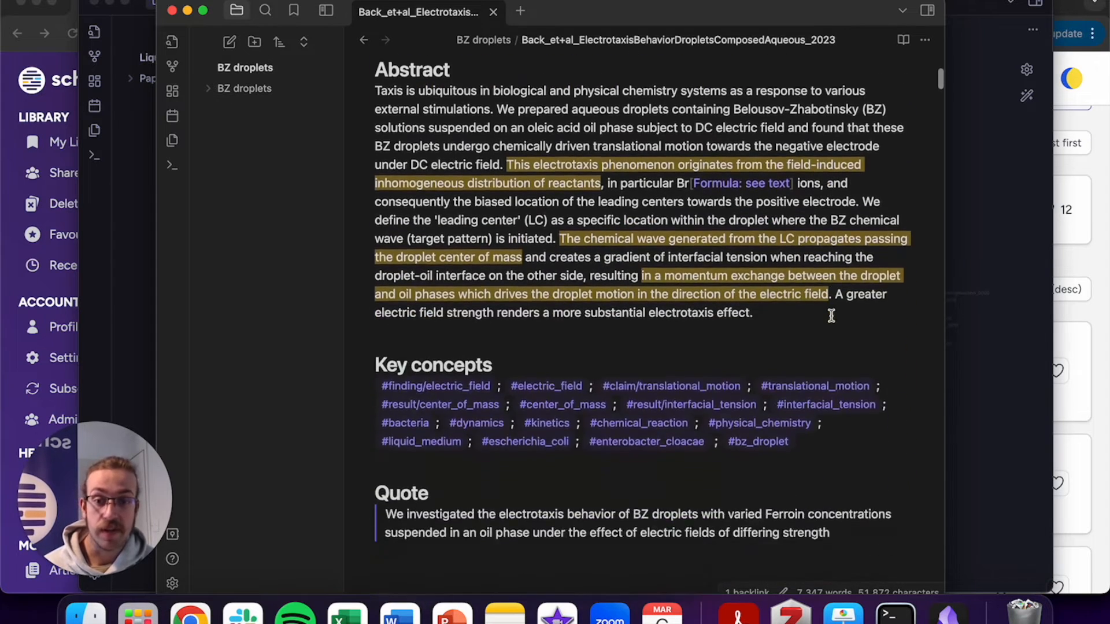
pyautogui.scroll(-3)
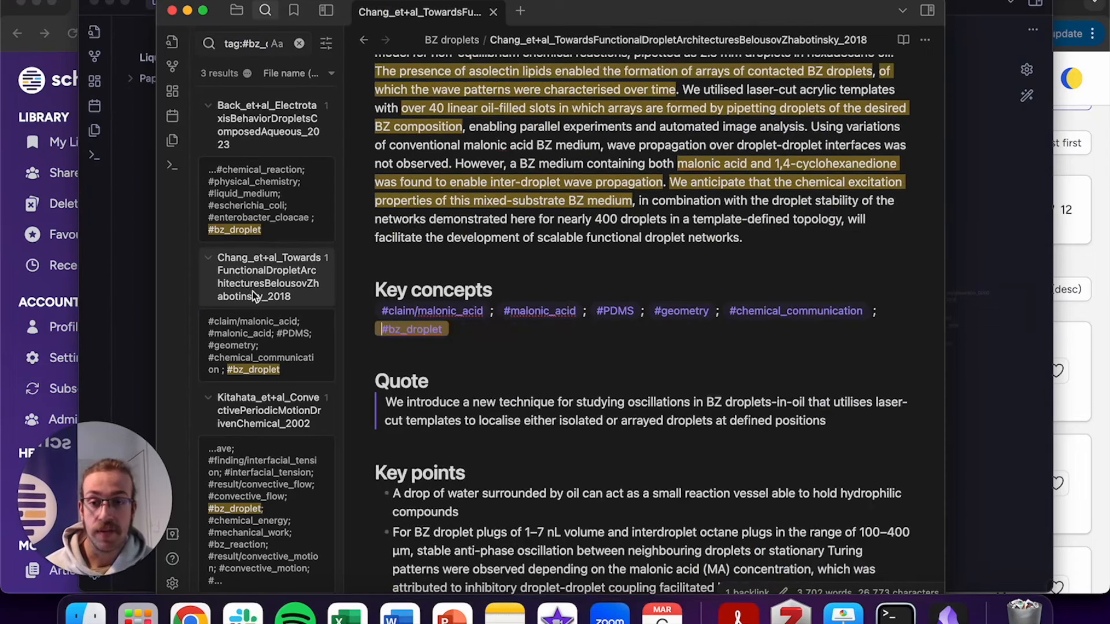
# Return to the top of the Chang et al. 2018 note and split the editor into two panes.
pyautogui.click(267, 343)
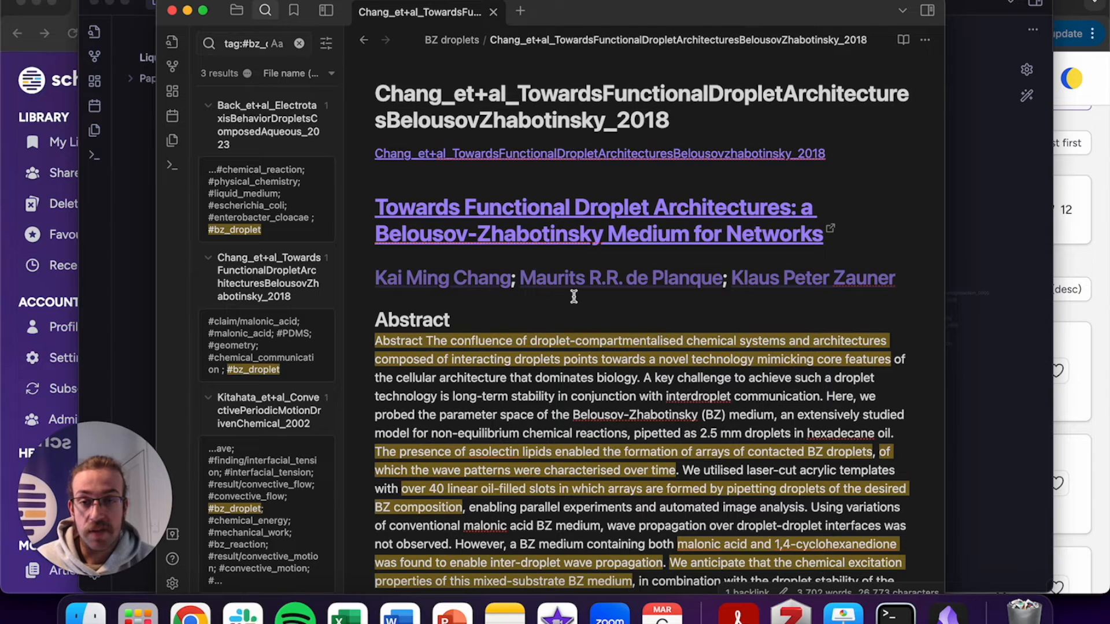
pyautogui.scroll(-3)
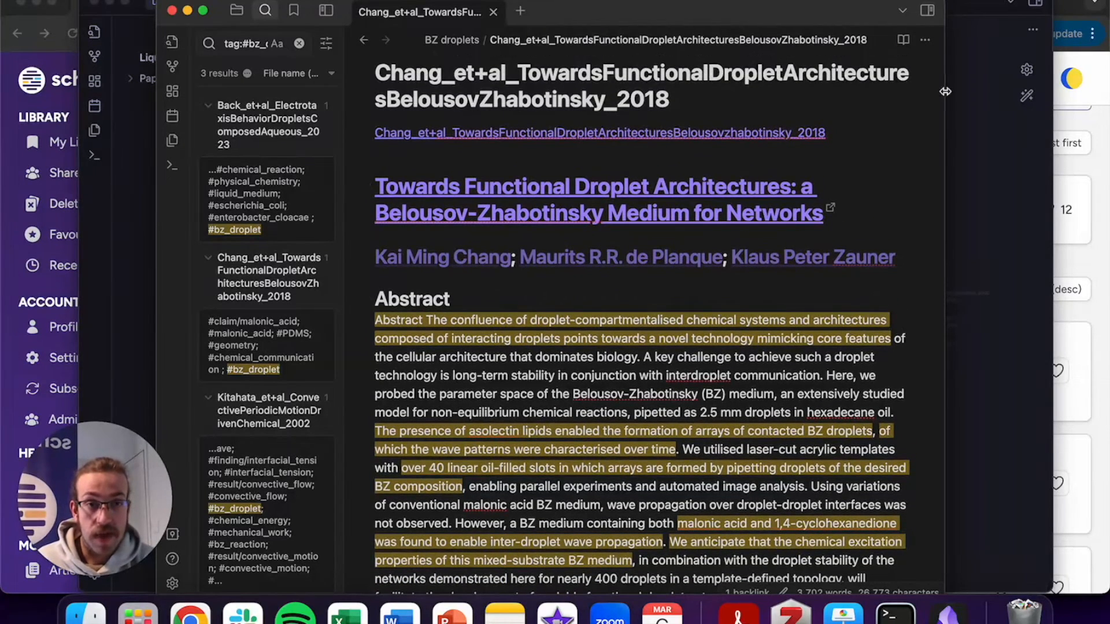
pyautogui.click(924, 40)
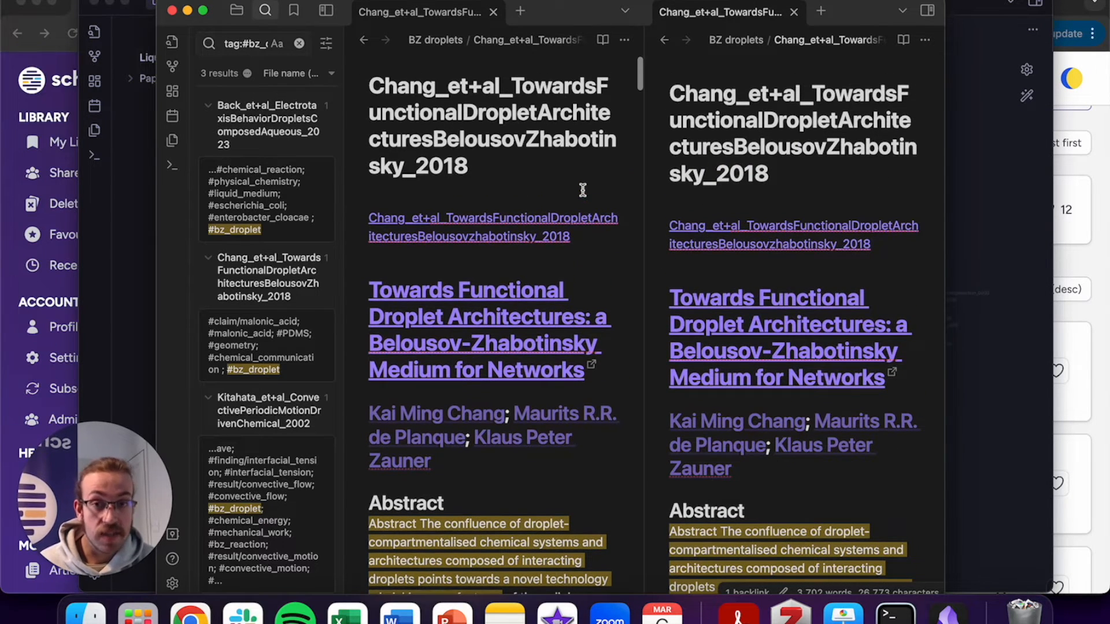
# Open the Back et al. electrotaxis note in the second pane and scroll to its figures.
pyautogui.click(267, 125)
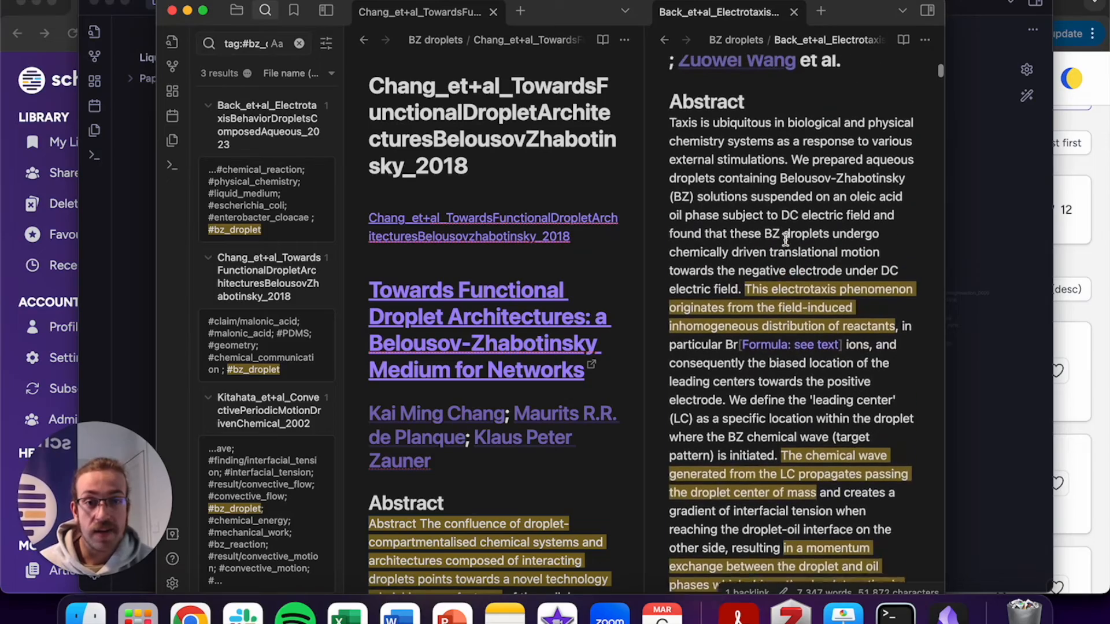
pyautogui.scroll(-3)
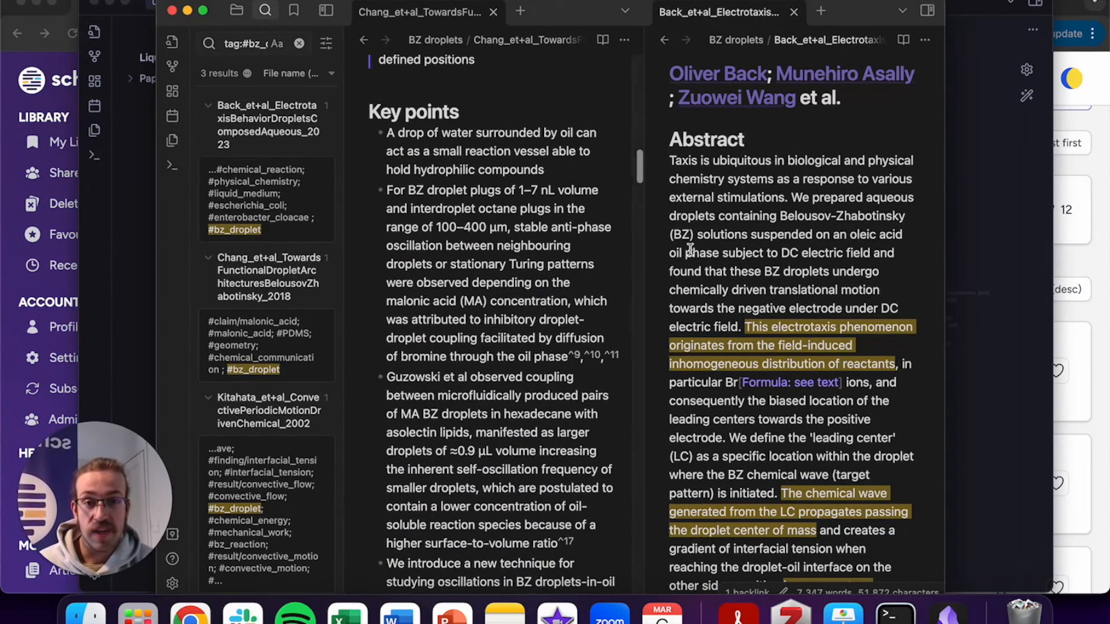
pyautogui.scroll(-3)
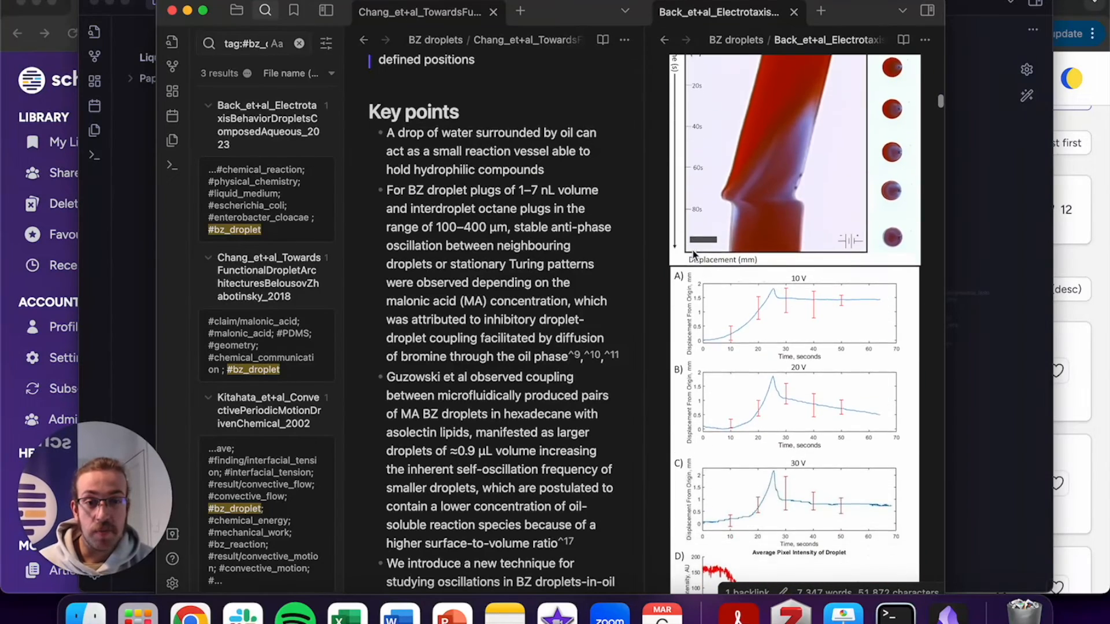
pyautogui.scroll(-3)
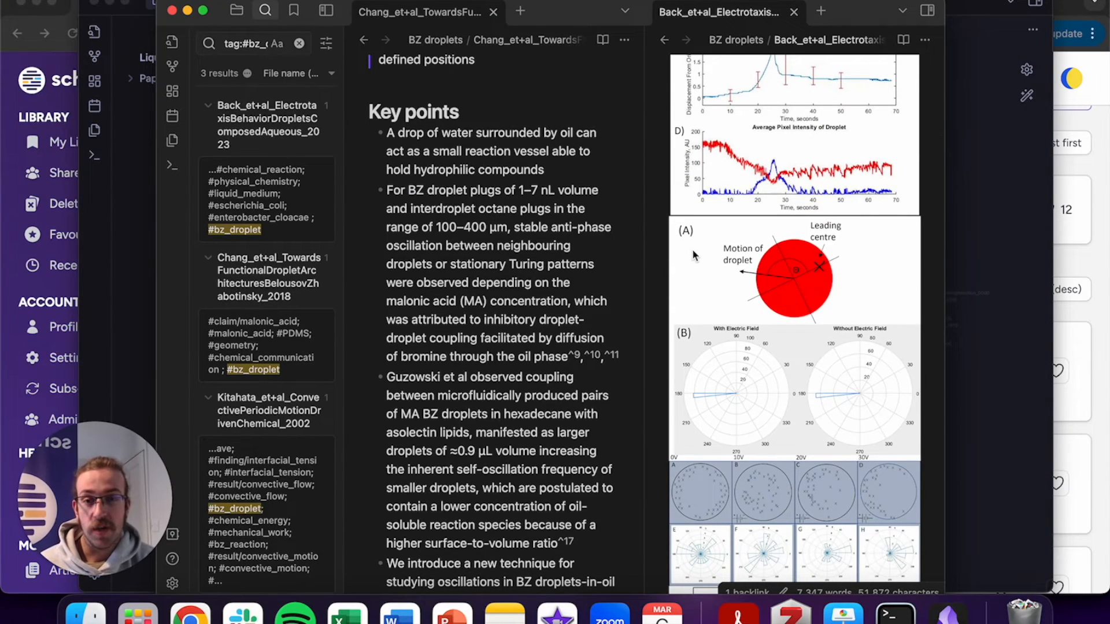